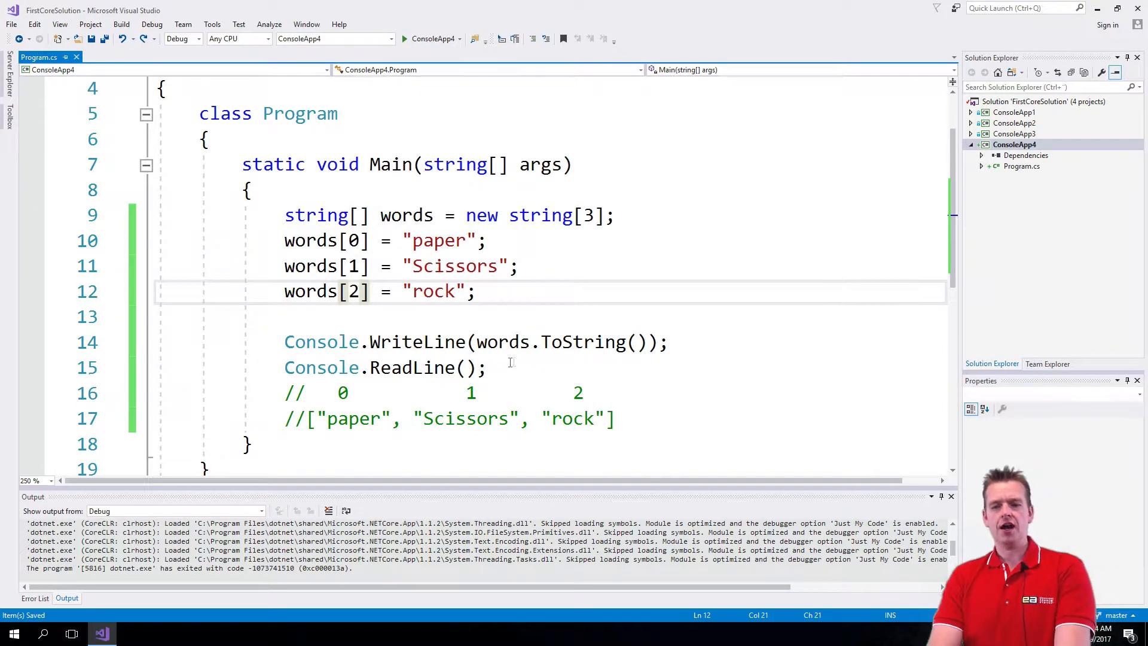
Replace .ToString() on line 14 with words[0] and run, printing 'paper' to the console.
{"action": "left_click_drag", "start_coordinate": [478, 342], "coordinate": [636, 342]}
{"action": "type", "text": "["}
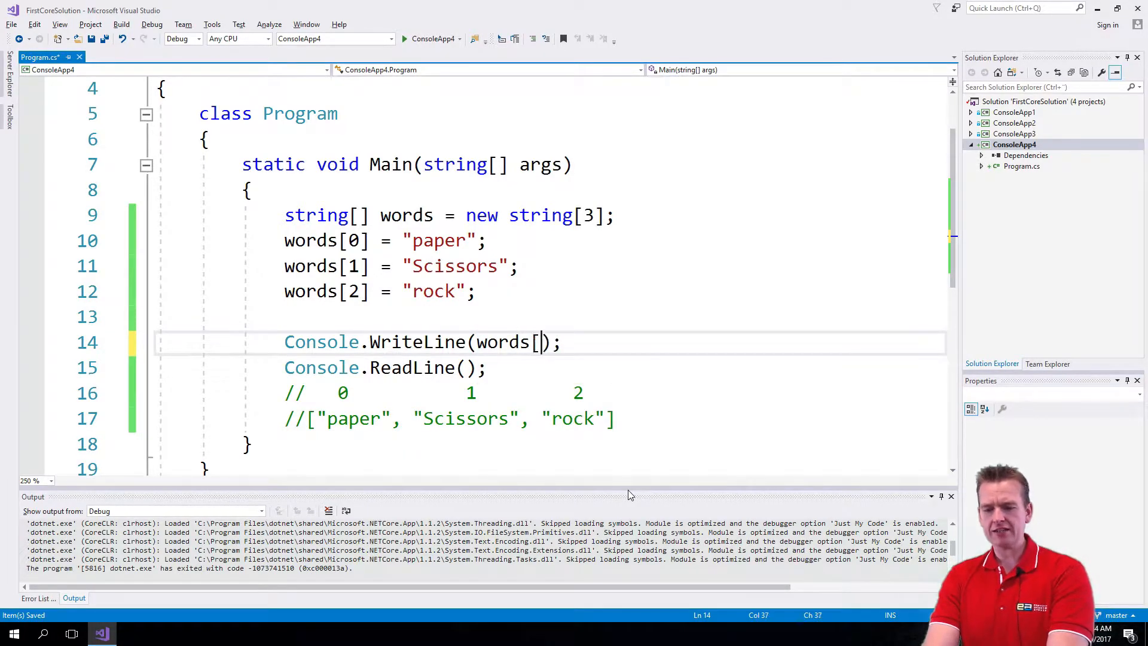
{"action": "type", "text": "0]"}
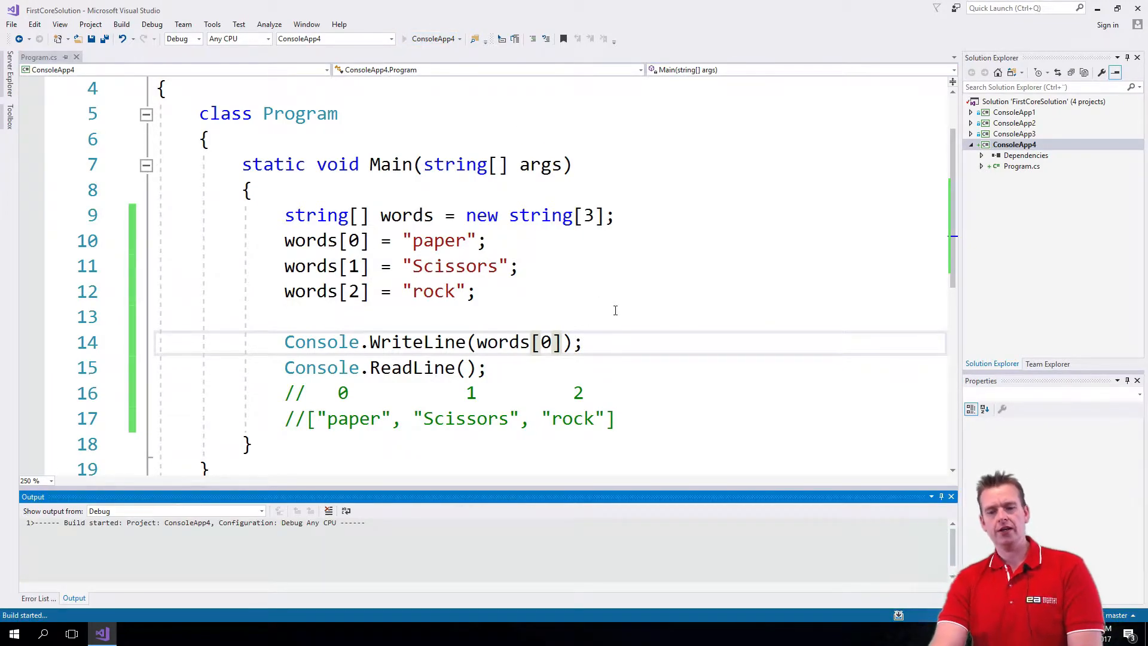
{"action": "key", "text": "F5"}
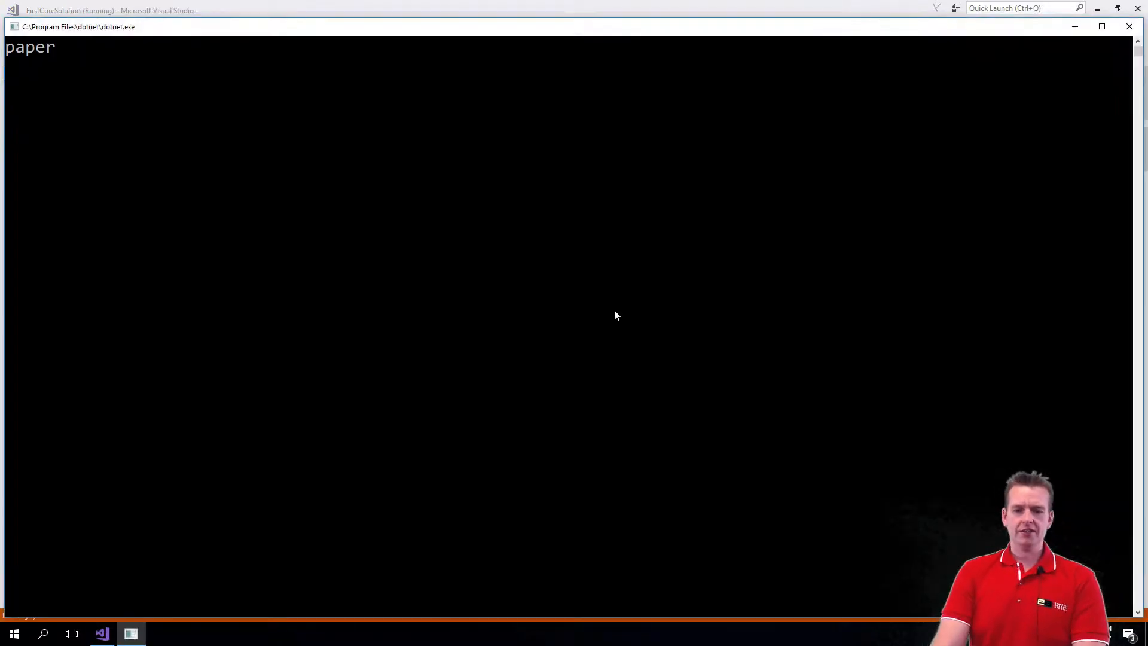
{"action": "mouse_move", "coordinate": [411, 248]}
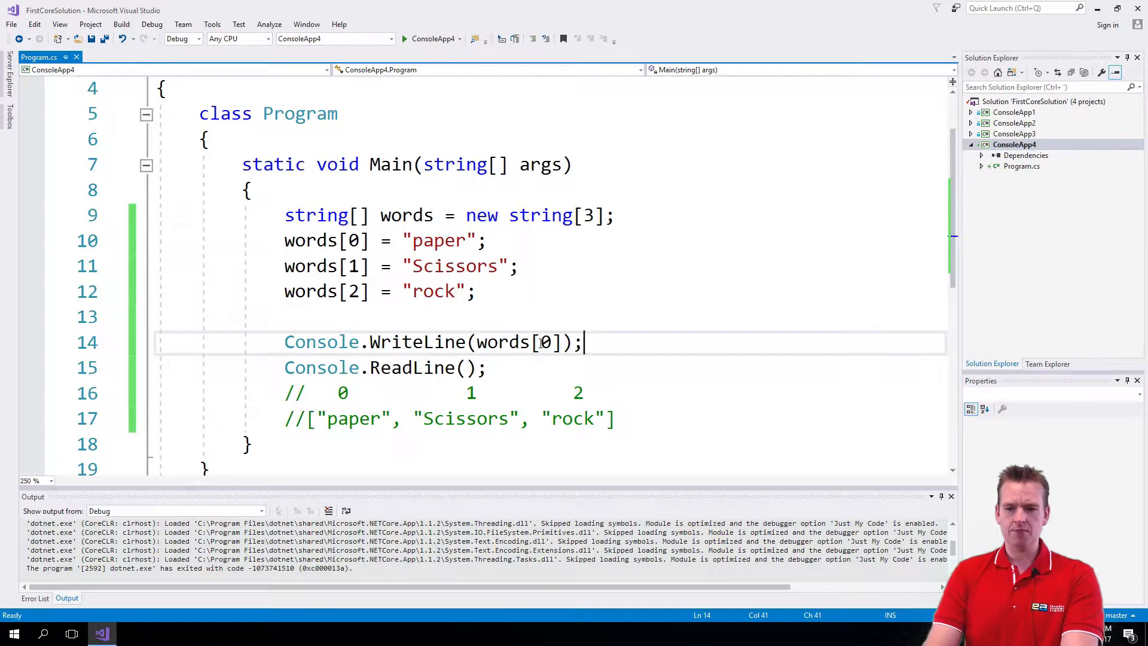
Change the index to words[1], run it, then delete the WriteLine statement.
{"action": "type", "text": "1"}
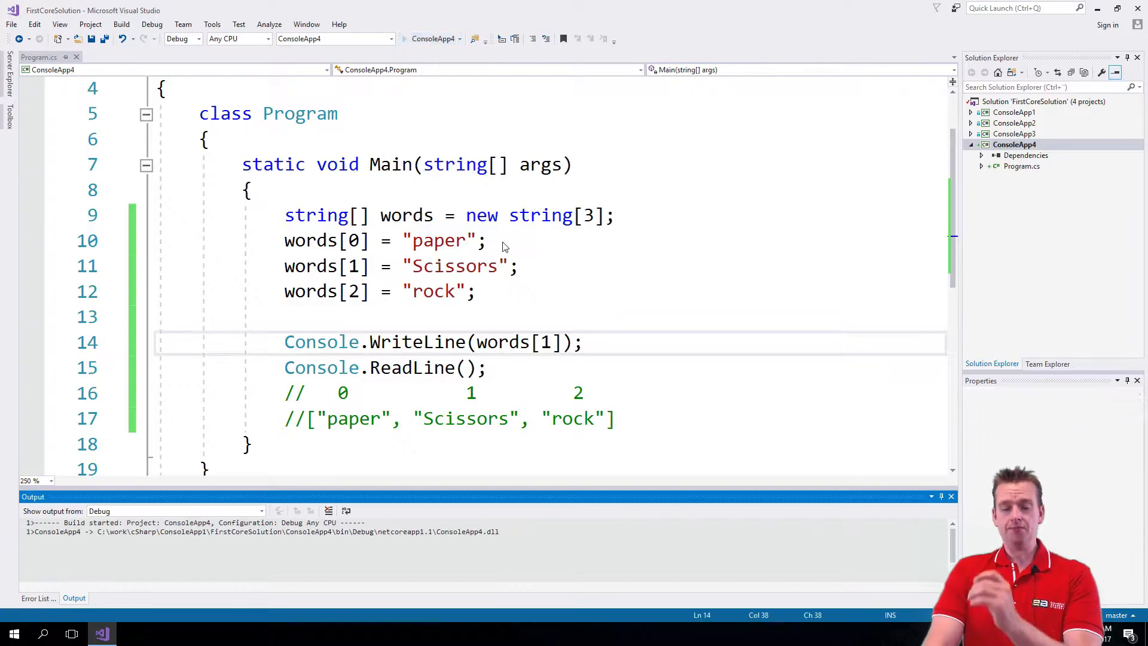
{"action": "key", "text": "F5"}
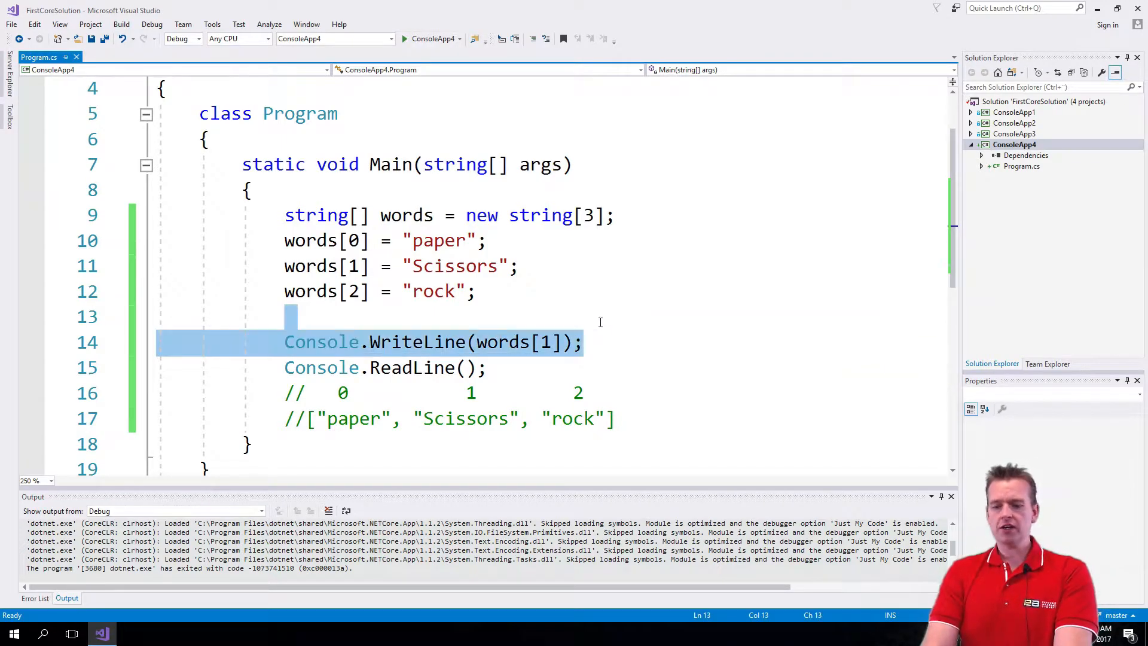
{"action": "key", "text": "Delete"}
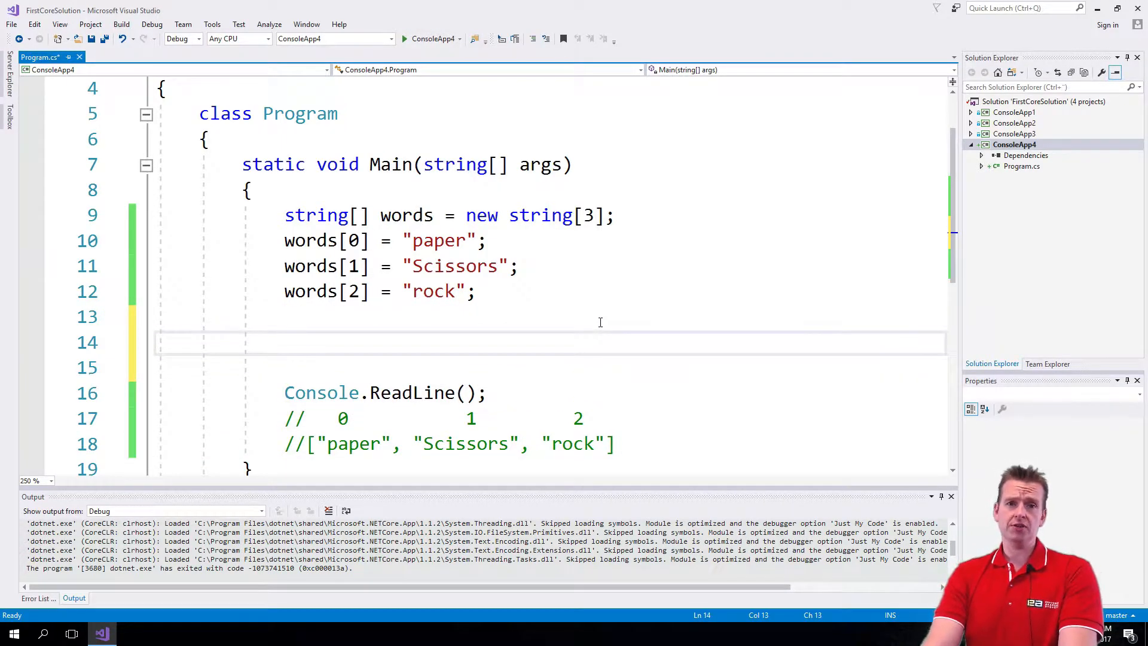
Declare var i = 0 and an empty while (i < words.Length) loop with expanded braces.
{"action": "type", "text": "while("}
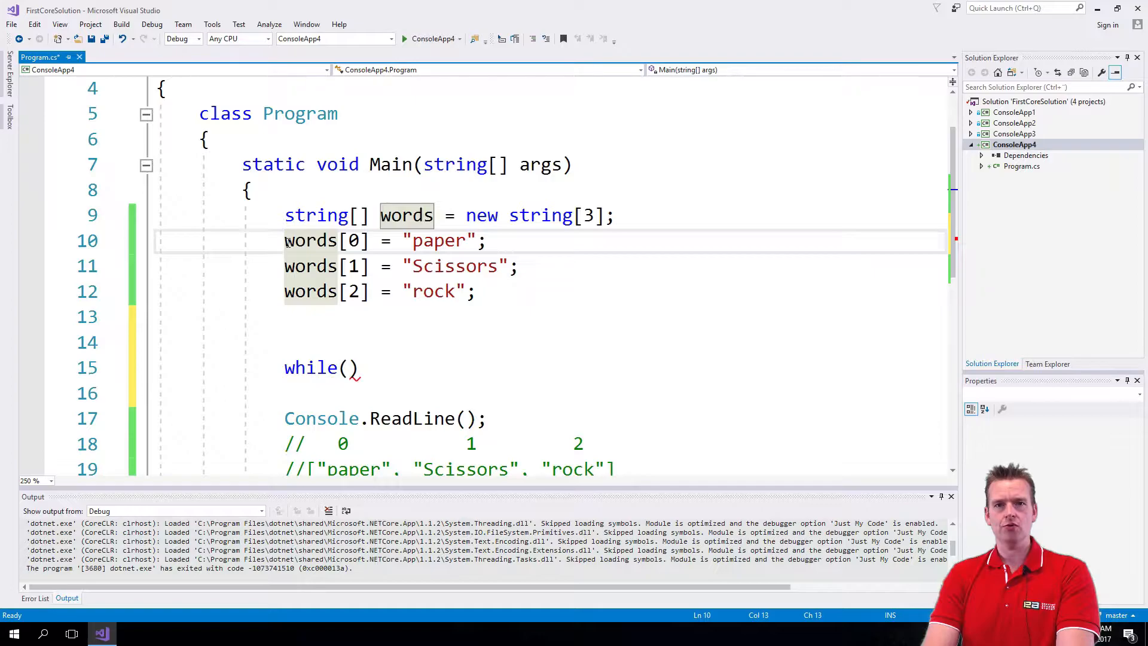
{"action": "type", "text": "i"}
{"action": "left_click", "coordinate": [552, 343]}
{"action": "type", "text": "var"}
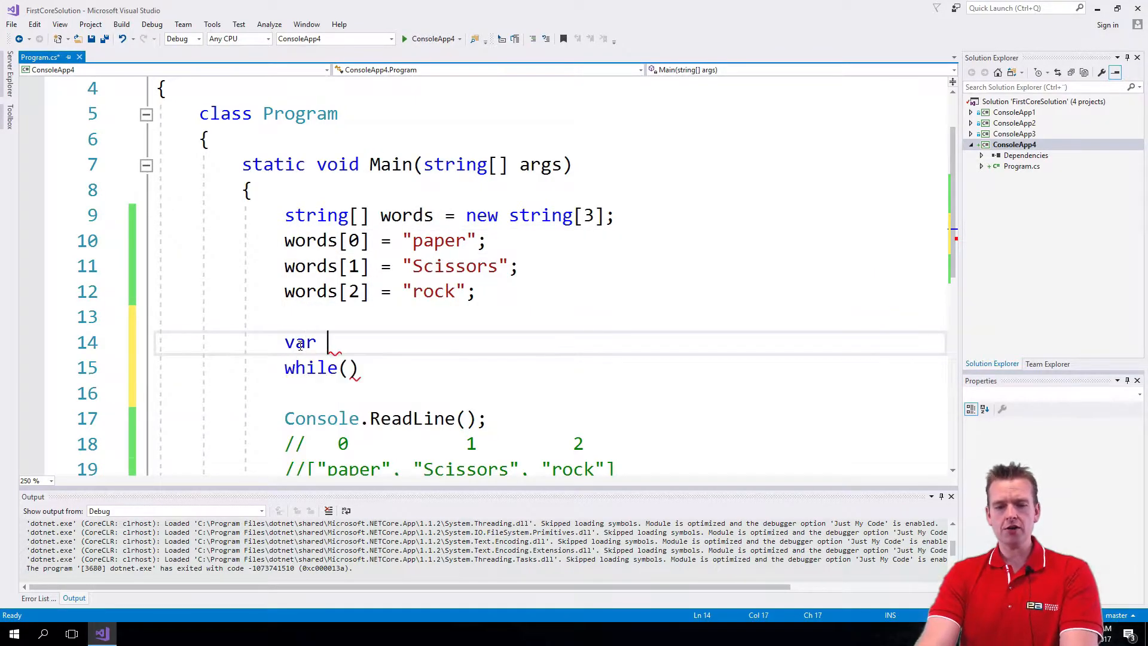
{"action": "type", "text": "i"}
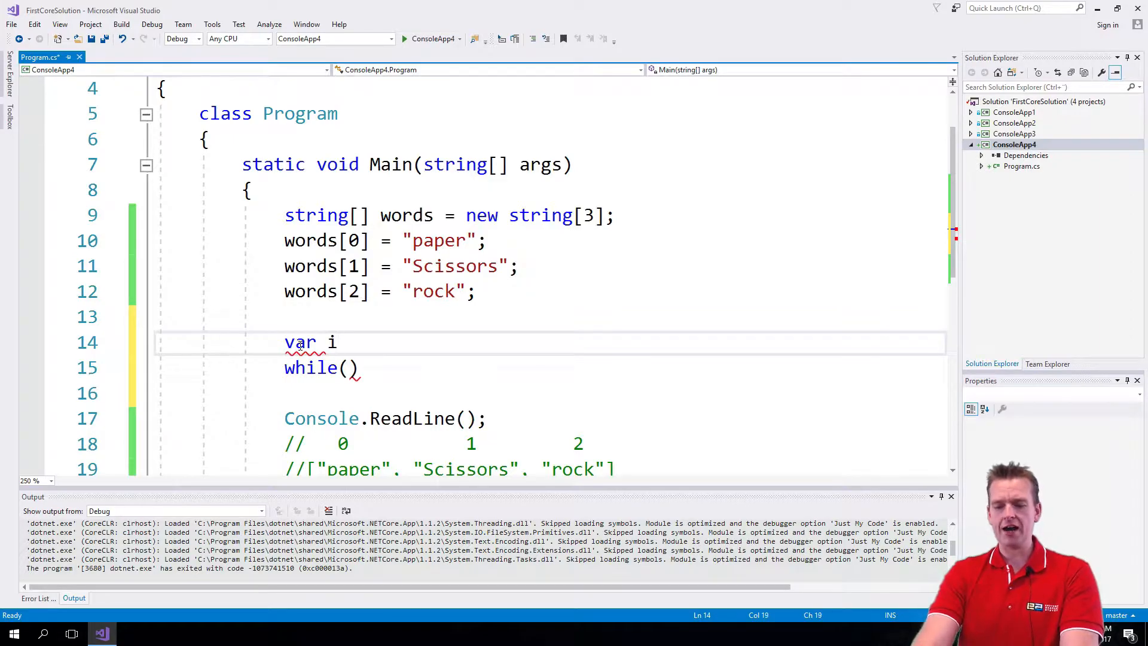
{"action": "type", "text": "= 0;"}
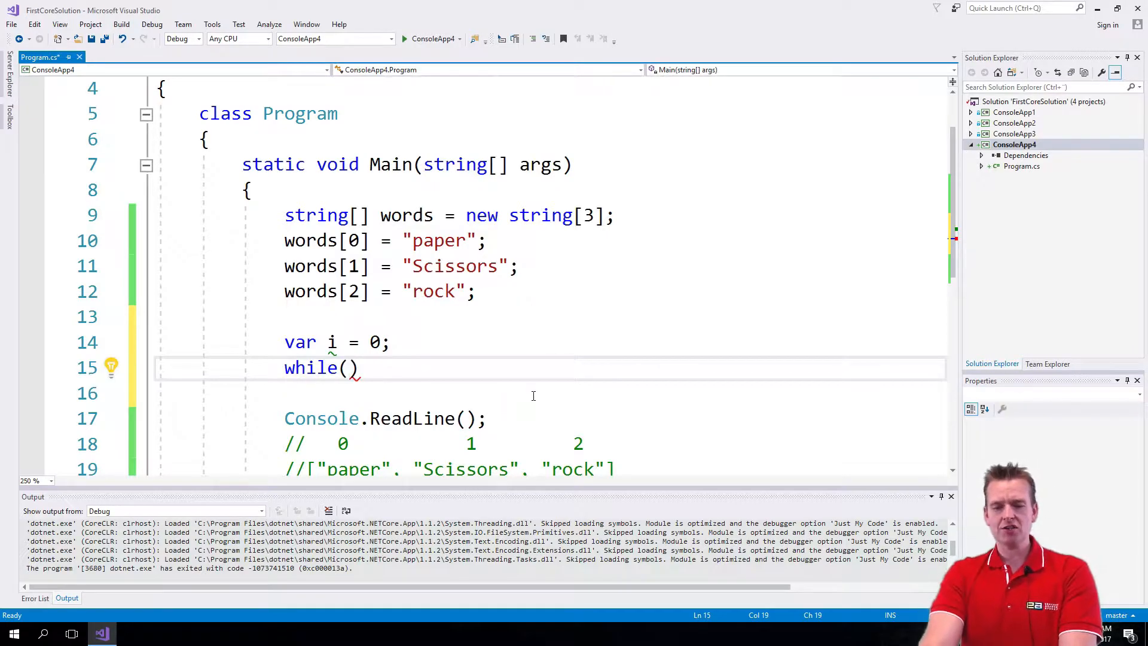
{"action": "type", "text": "i <"}
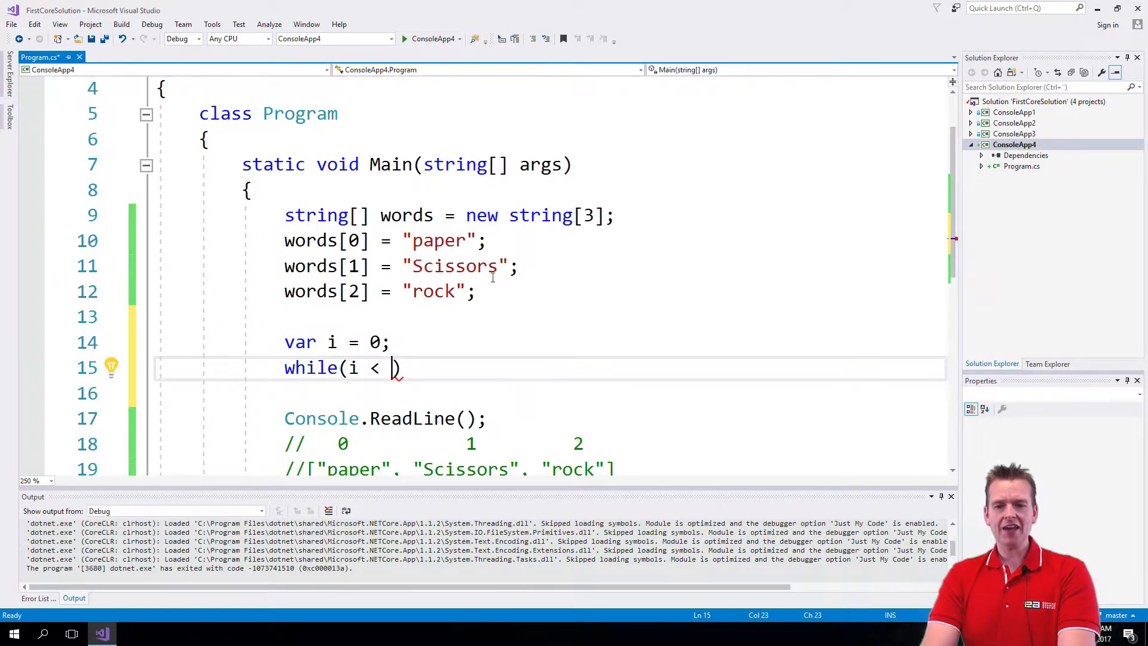
{"action": "type", "text": "words"}
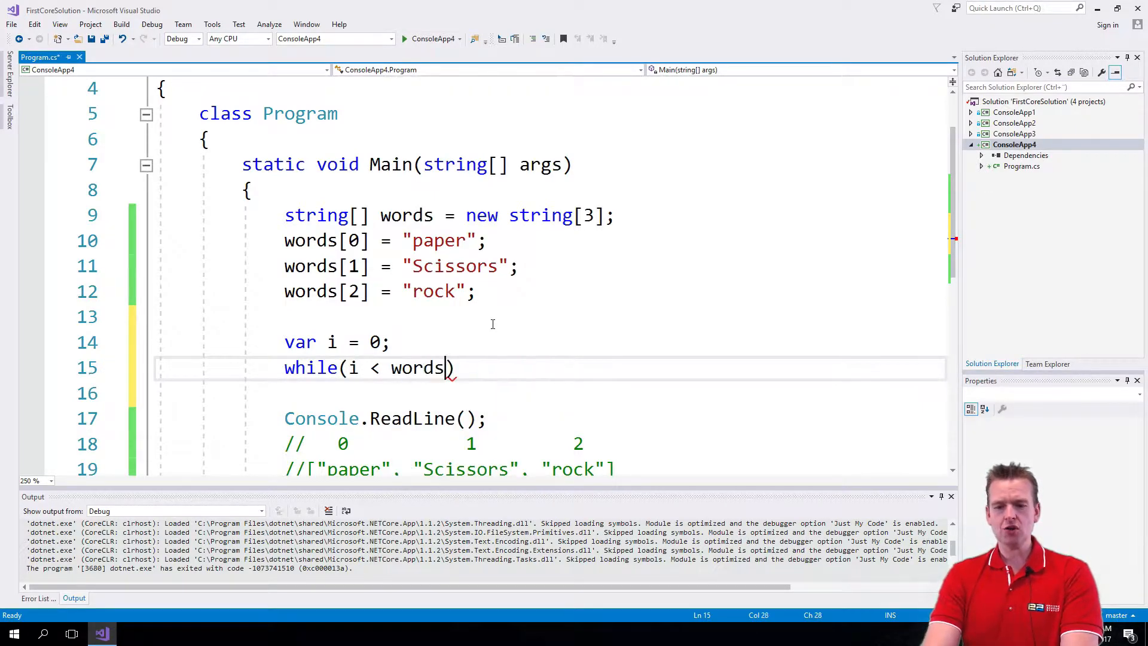
{"action": "type", "text": "."}
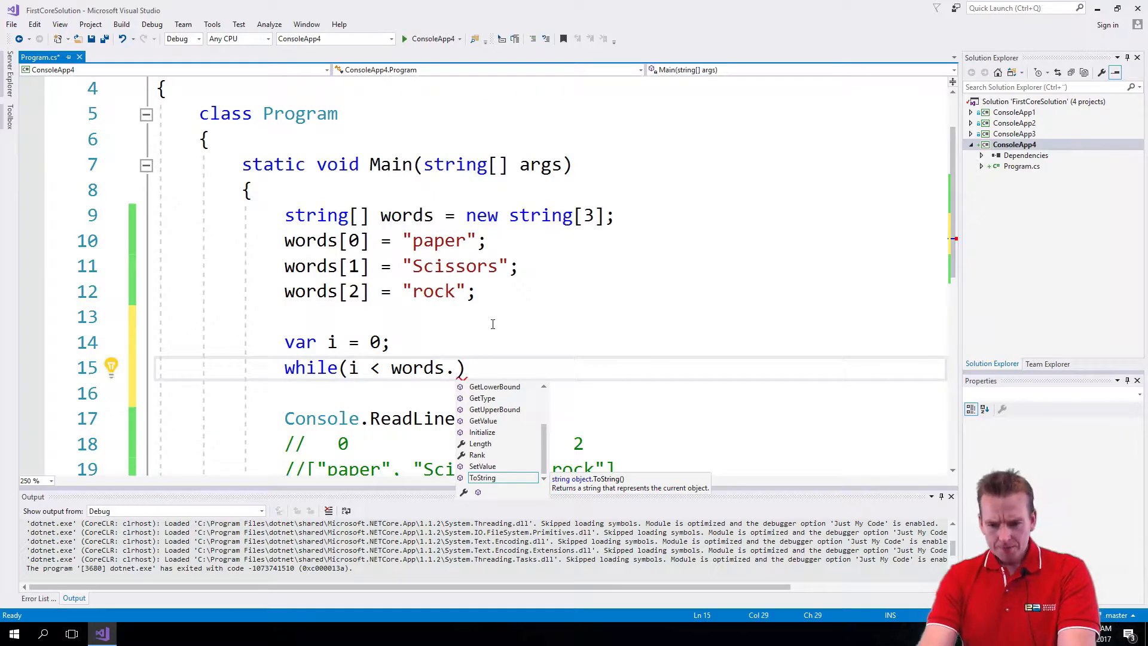
{"action": "type", "text": "Length"}
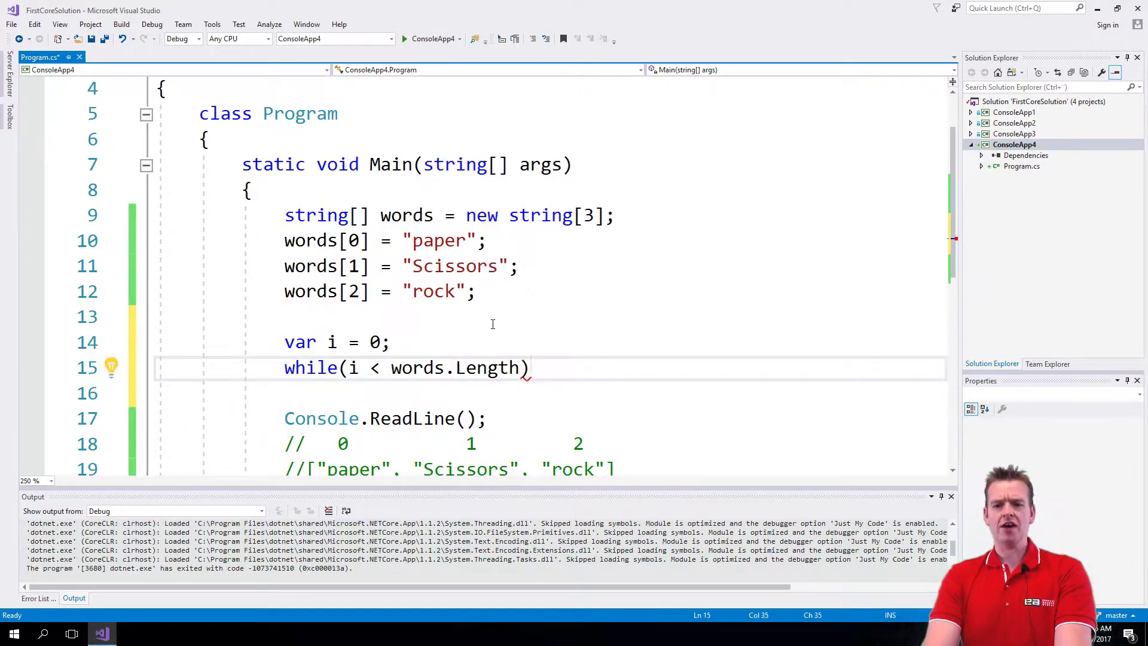
{"action": "type", "text": "{ }"}
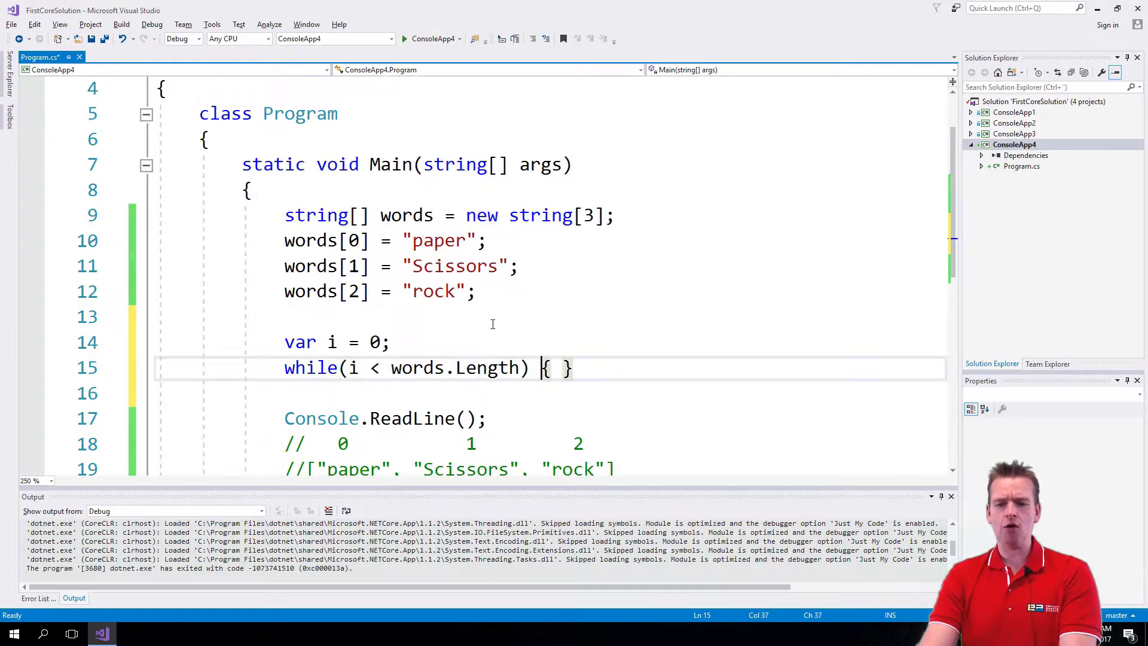
{"action": "key", "text": "Enter"}
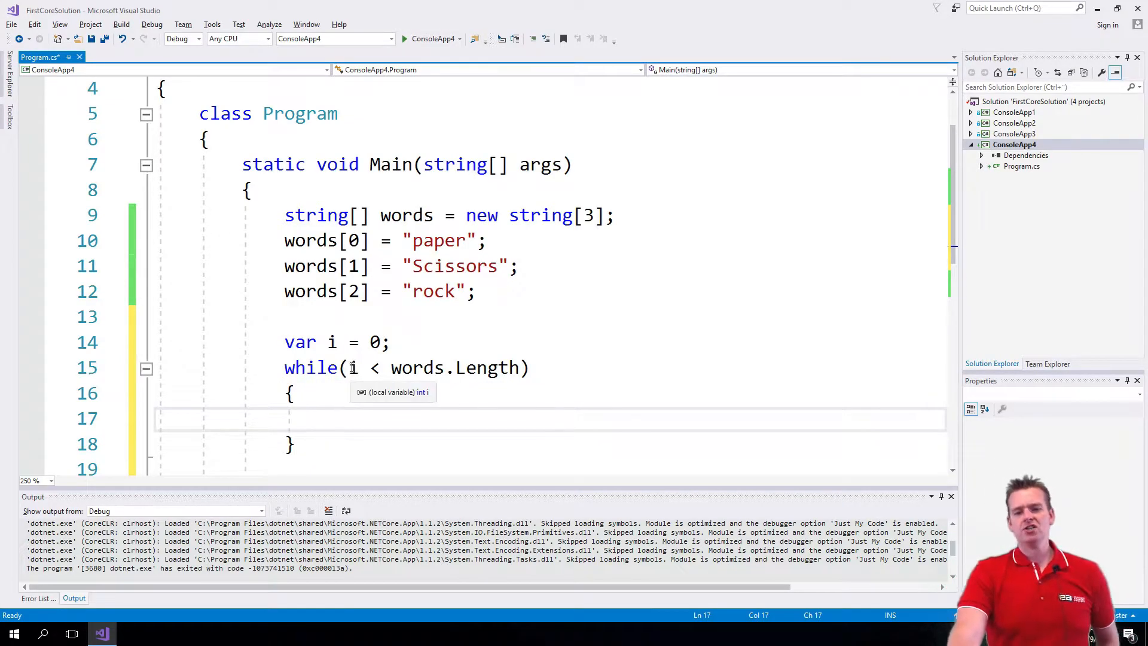
{"action": "mouse_move", "coordinate": [421, 370]}
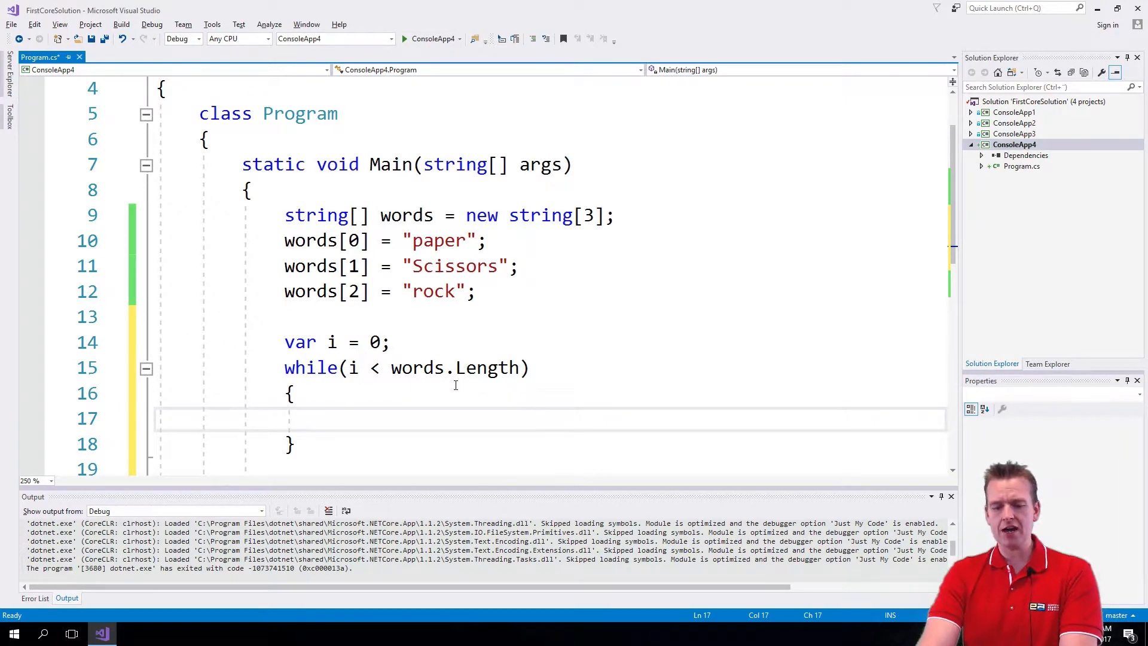
Add Console.WriteLine(words[i]); inside the while loop body.
{"action": "type", "text": "Console."}
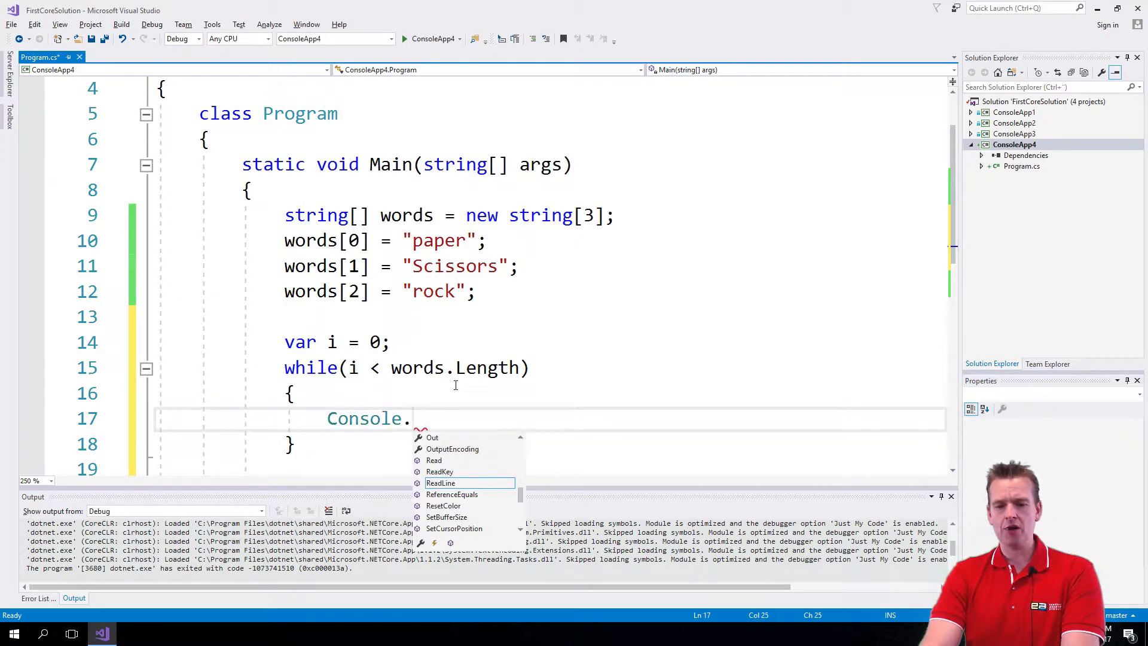
{"action": "type", "text": "Write"}
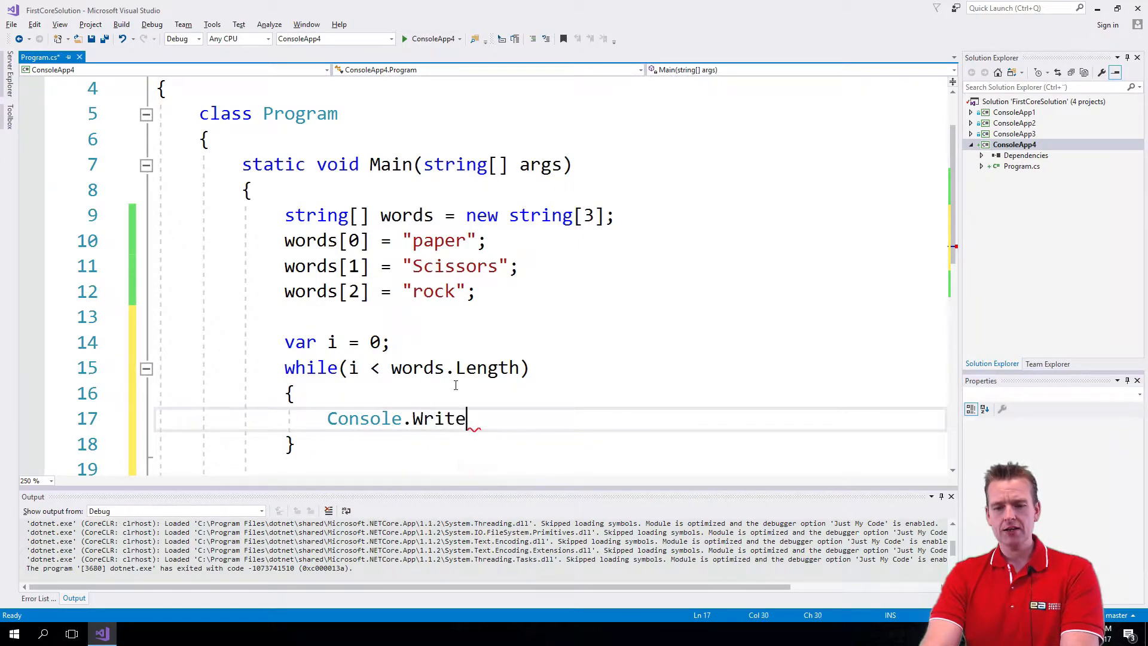
{"action": "type", "text": "Line"}
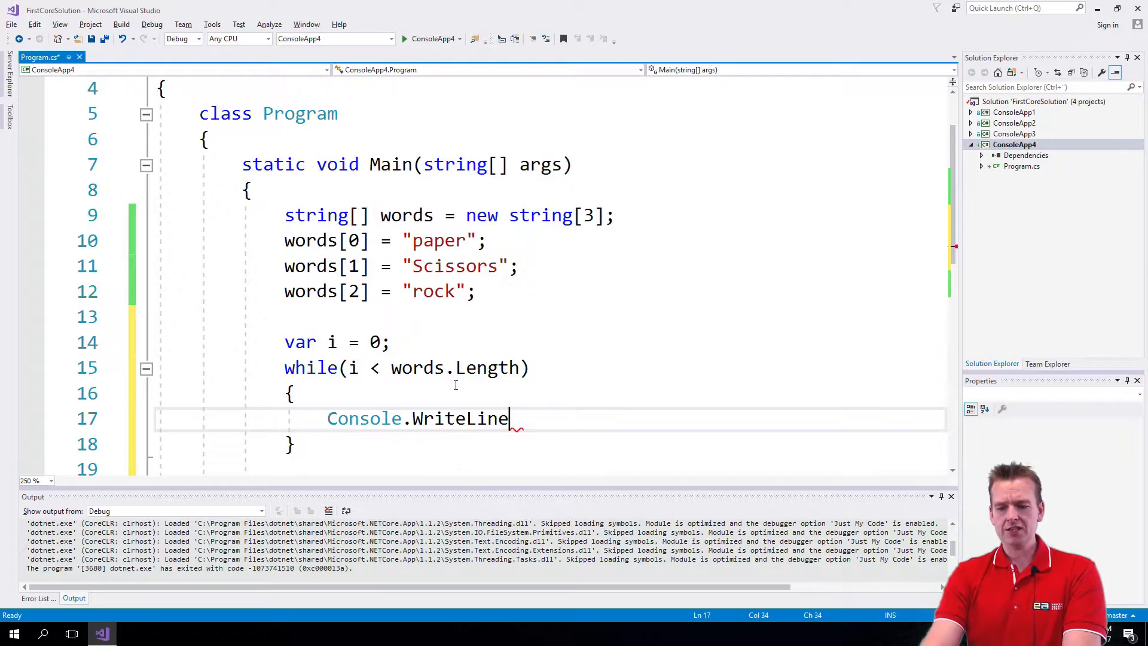
{"action": "type", "text": "(w"}
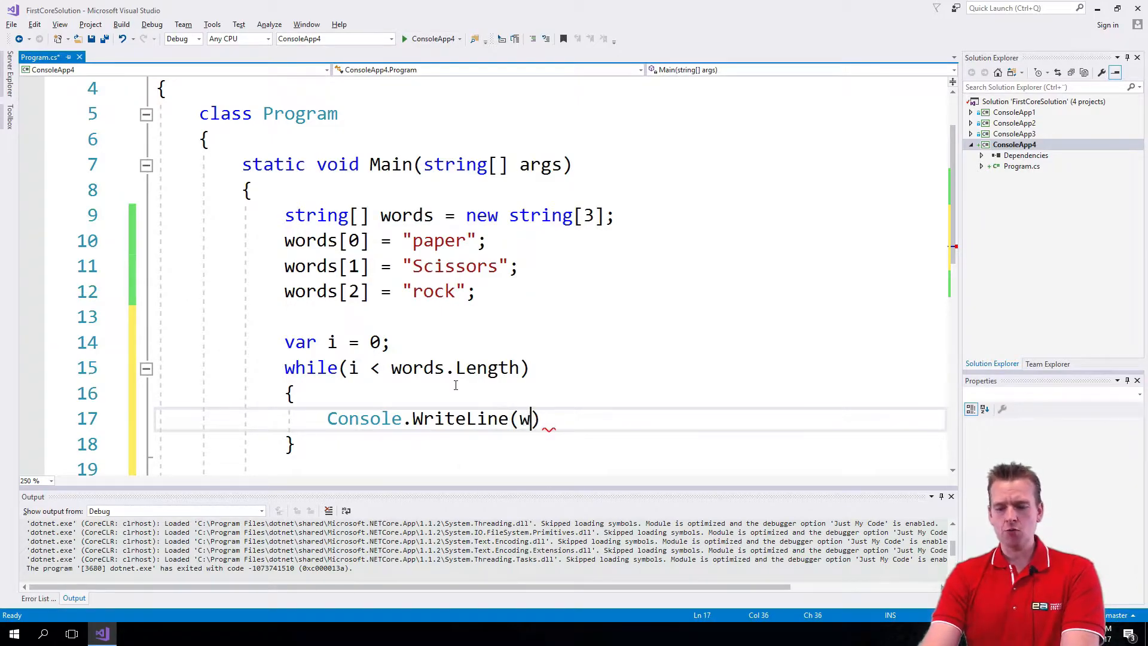
{"action": "type", "text": "ords["}
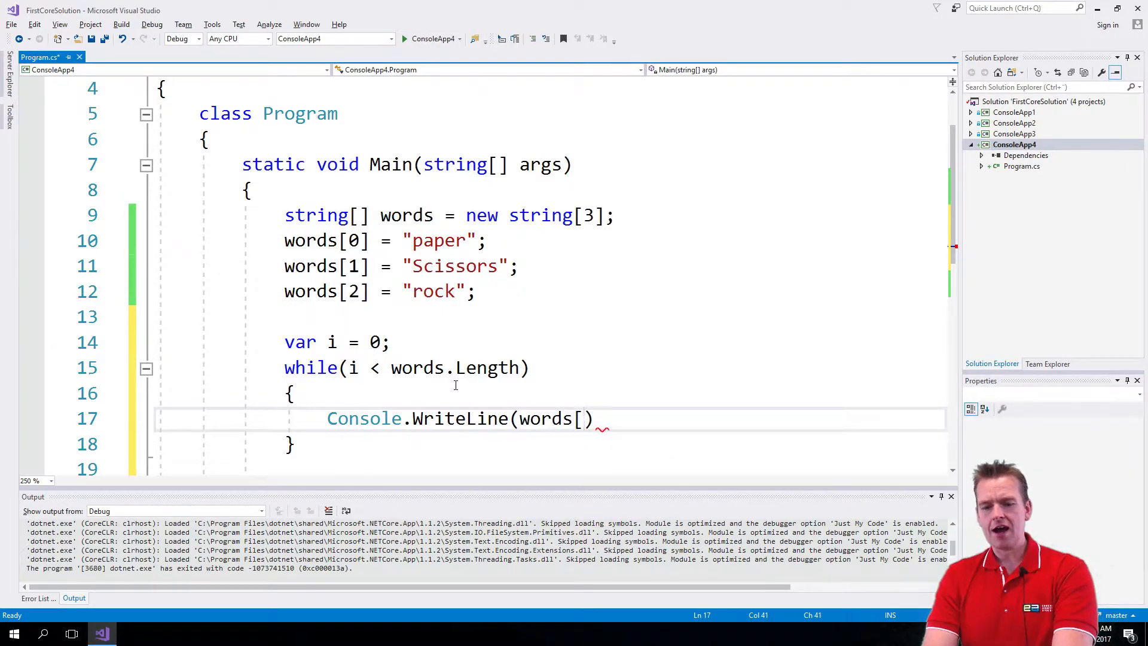
{"action": "type", "text": "i]"}
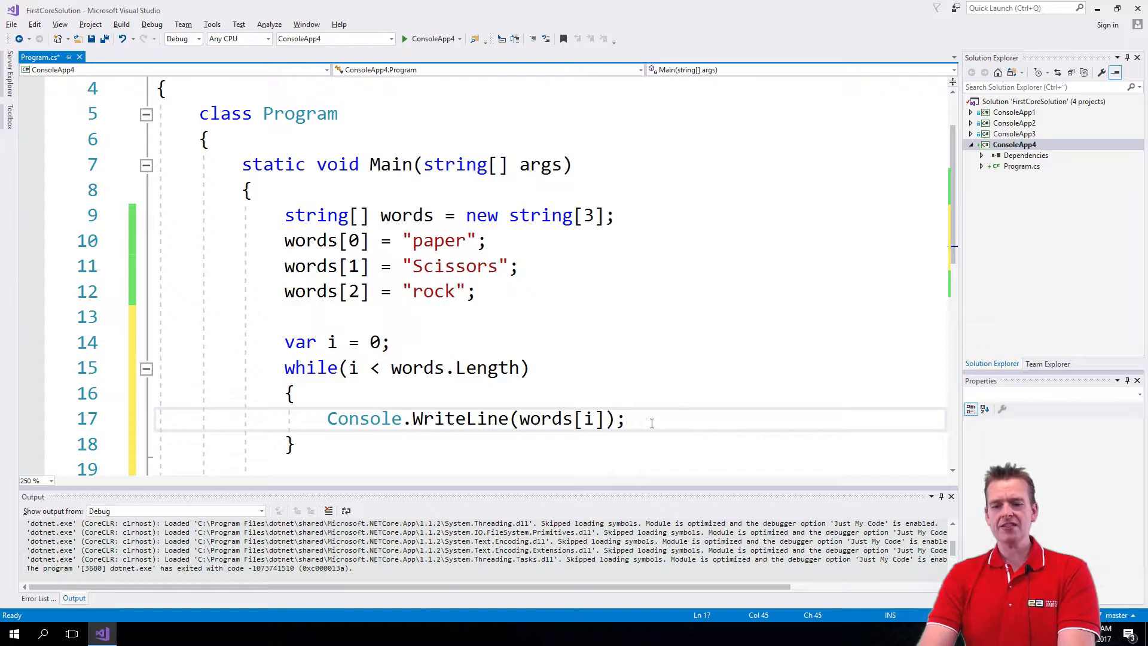
Add i = i + 1; below the print statement and save the file.
{"action": "type", "text": "i++;"}
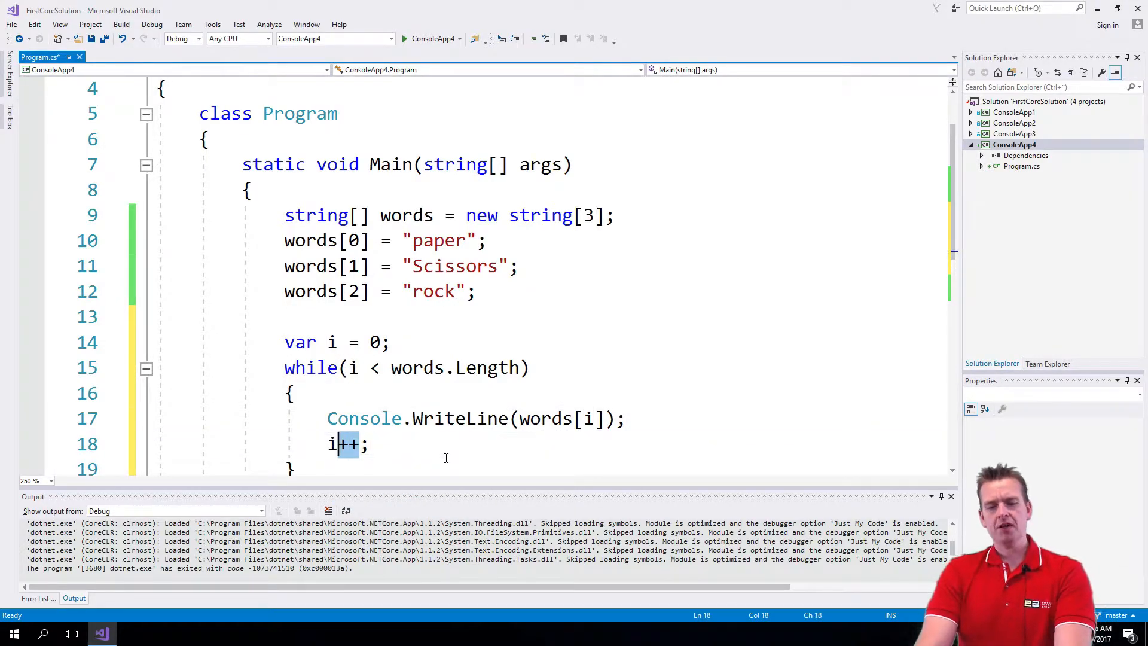
{"action": "type", "text": "= i"}
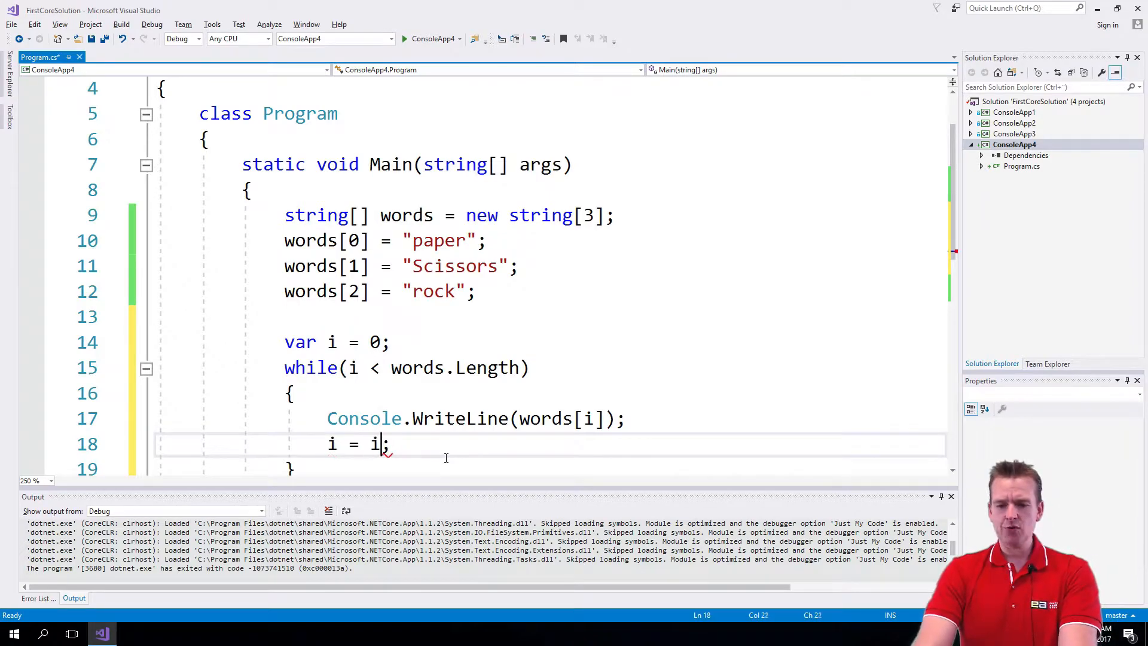
{"action": "type", "text": "+ 1"}
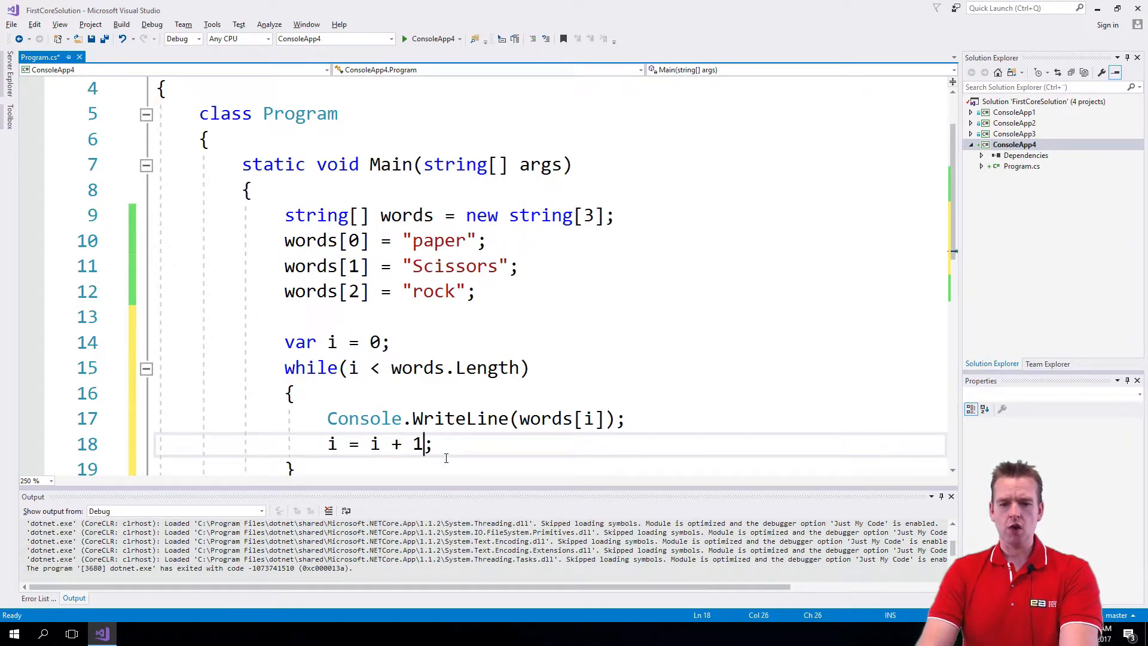
{"action": "key", "text": "Ctrl+S"}
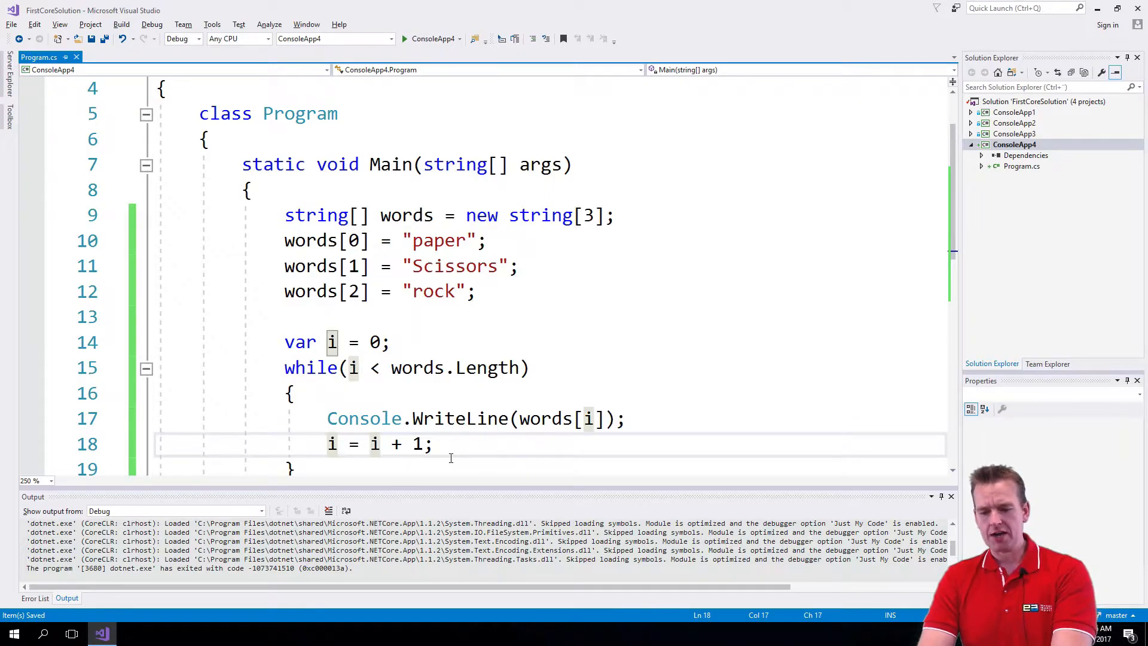
Comment out i = i + 1, add i++;, and set a breakpoint on the while line.
{"action": "type", "text": "//"}
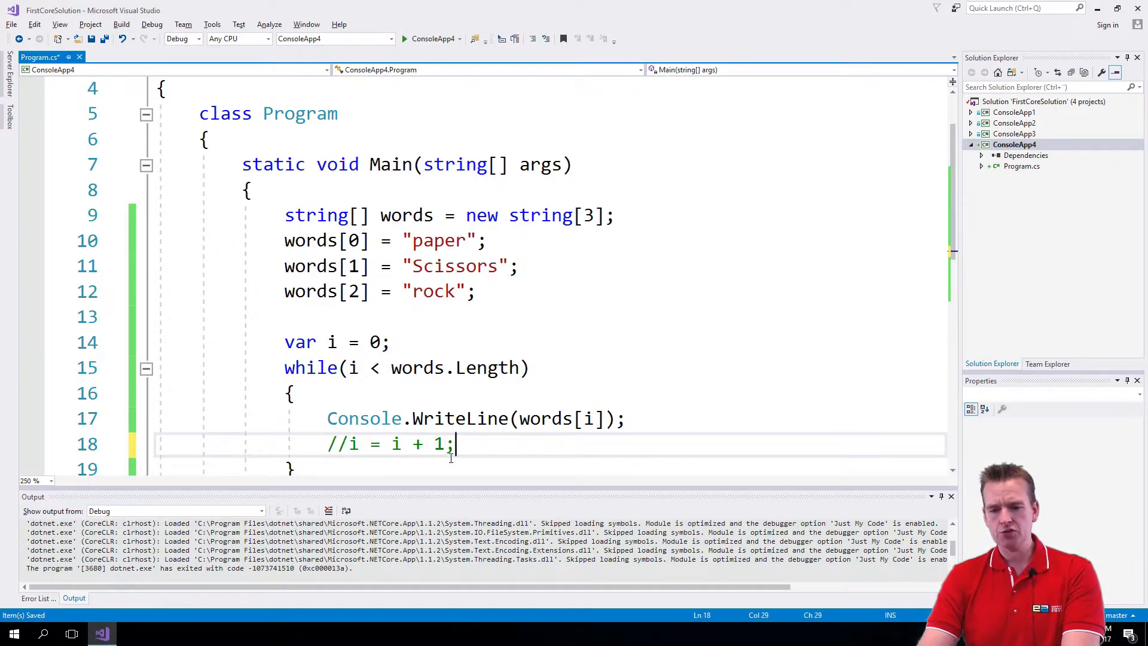
{"action": "type", "text": "i++;"}
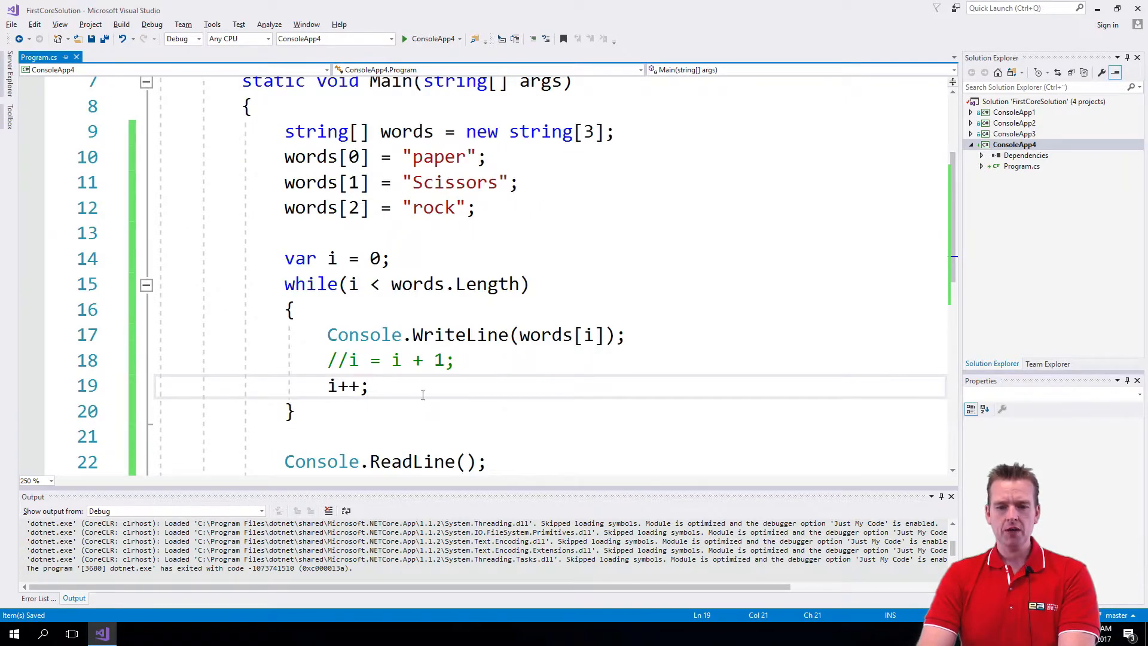
{"action": "mouse_move", "coordinate": [338, 387]}
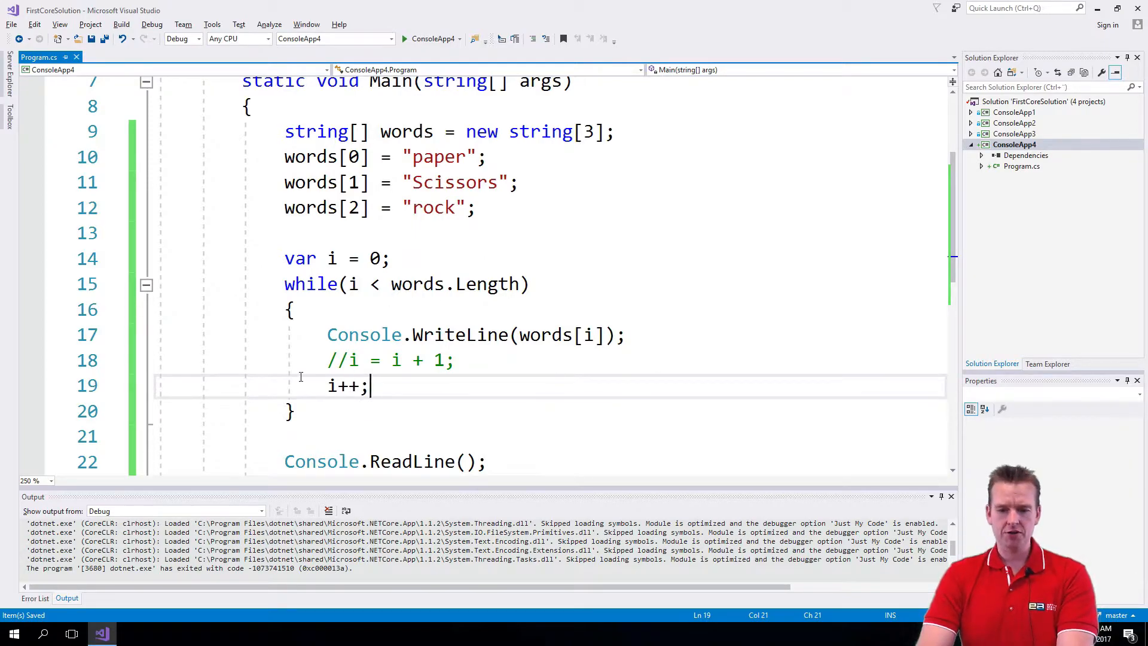
{"action": "mouse_move", "coordinate": [90, 298]}
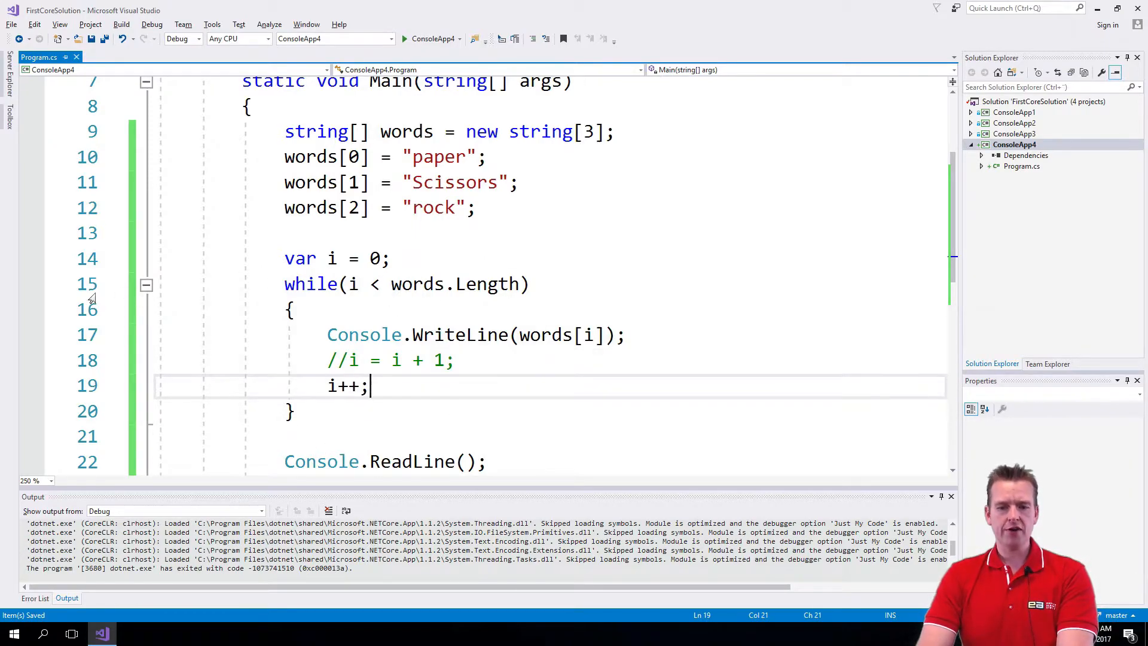
{"action": "left_click", "coordinate": [31, 284]}
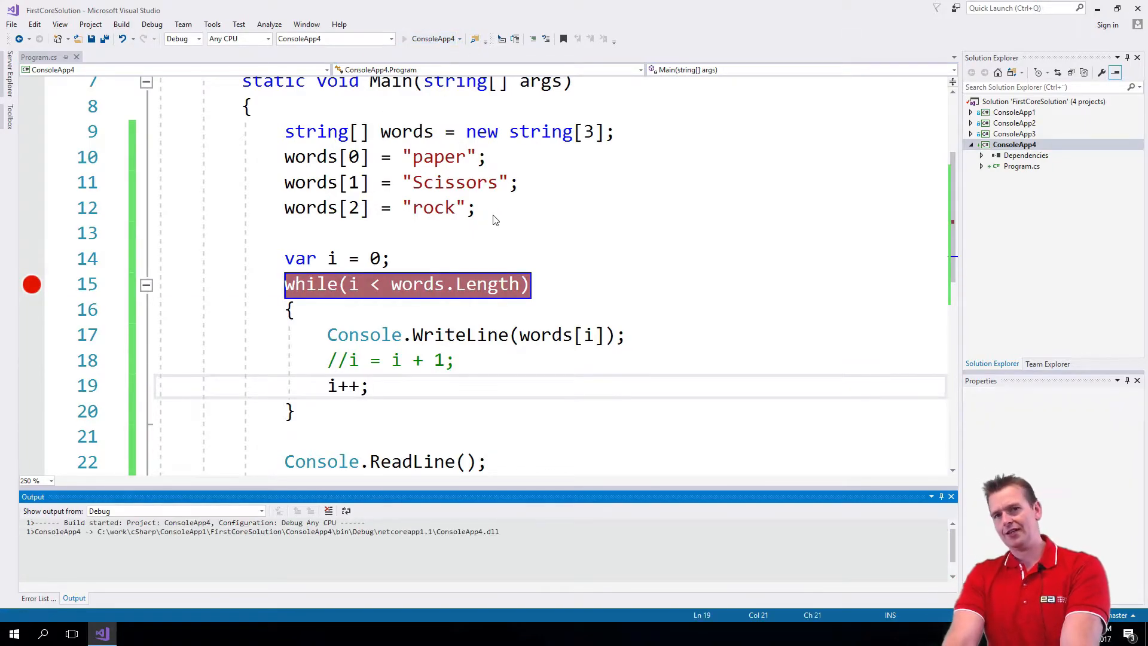
Debug with F5, step over through the loop, then continue to finish printing all words.
{"action": "key", "text": "F5"}
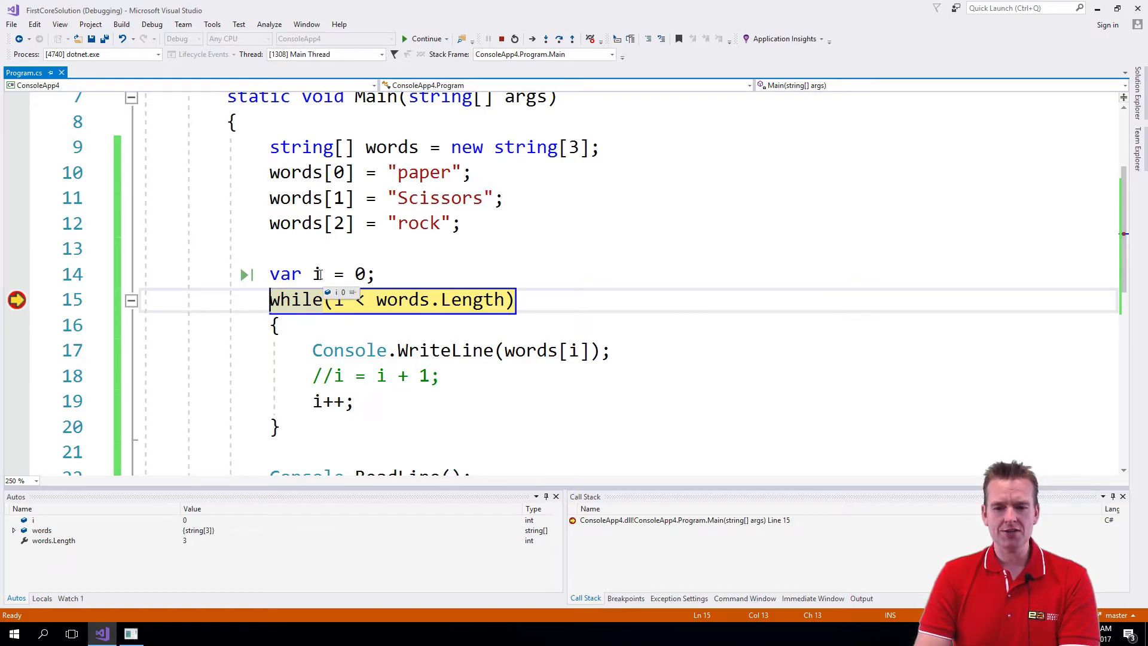
{"action": "left_click", "coordinate": [547, 39]}
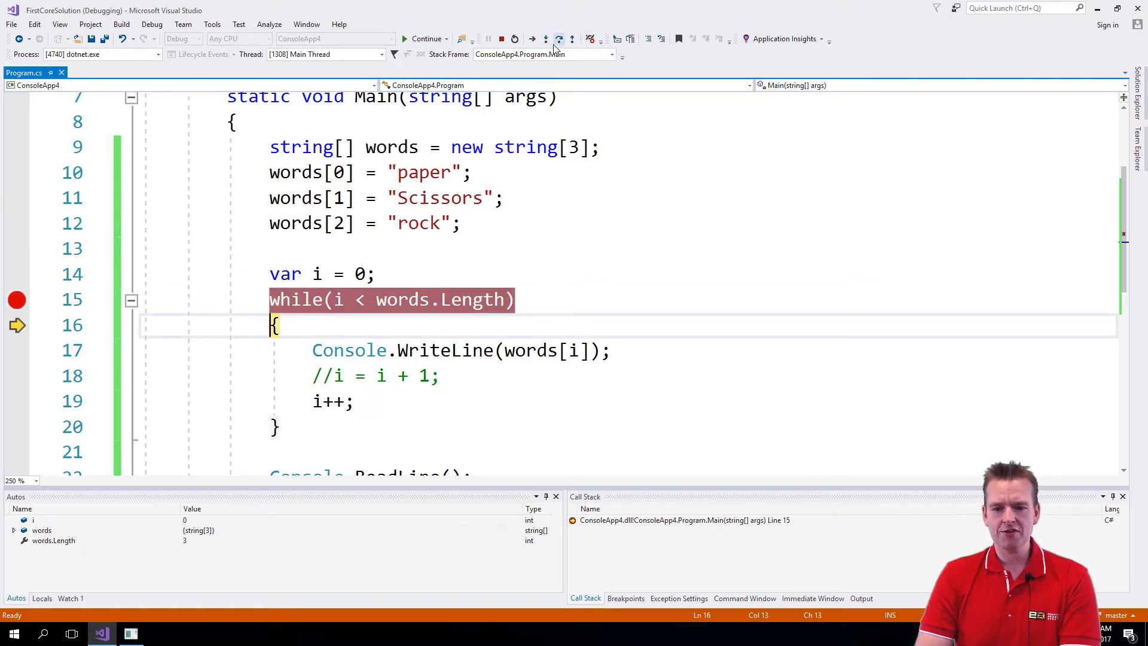
{"action": "left_click", "coordinate": [559, 39]}
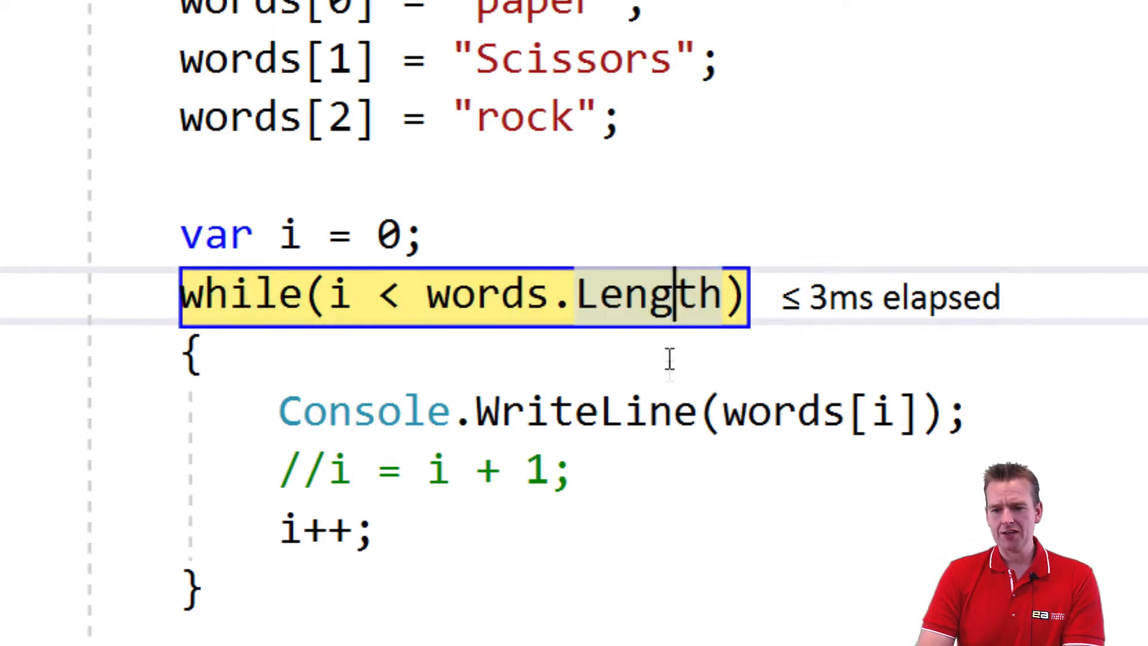
{"action": "mouse_move", "coordinate": [656, 300]}
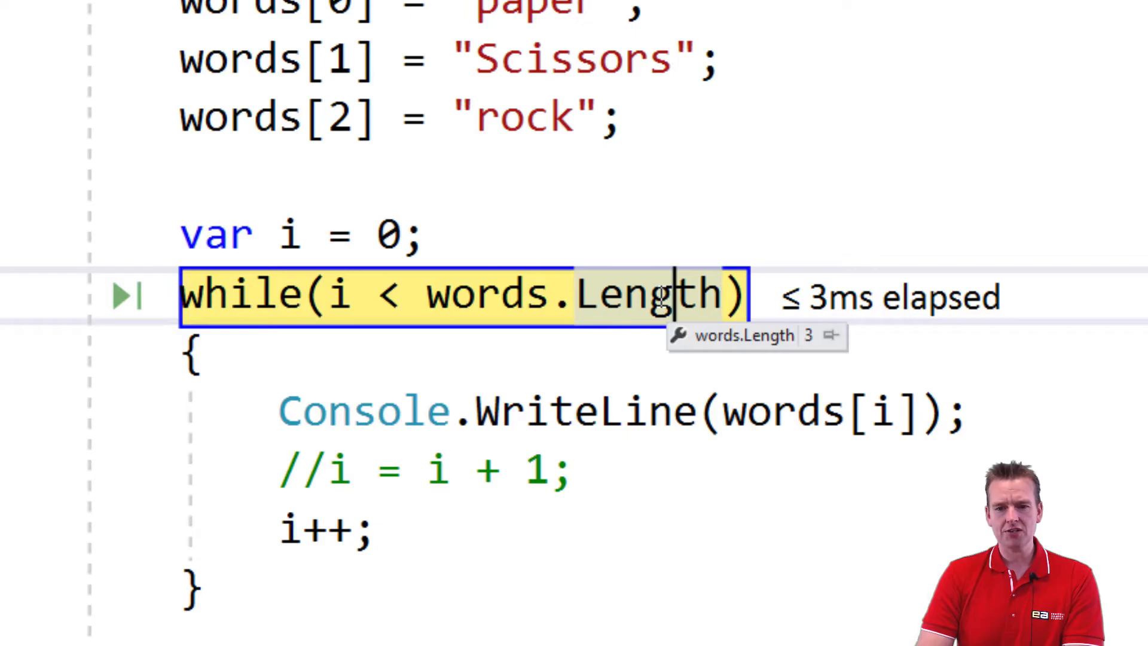
{"action": "mouse_move", "coordinate": [511, 229]}
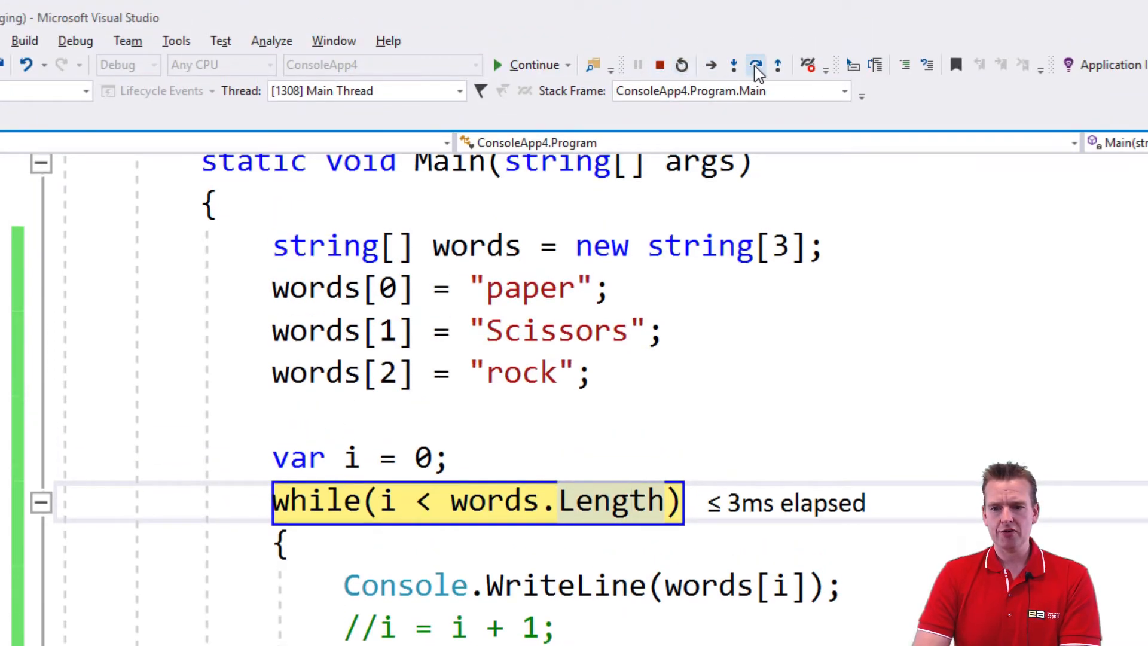
{"action": "left_click", "coordinate": [755, 65]}
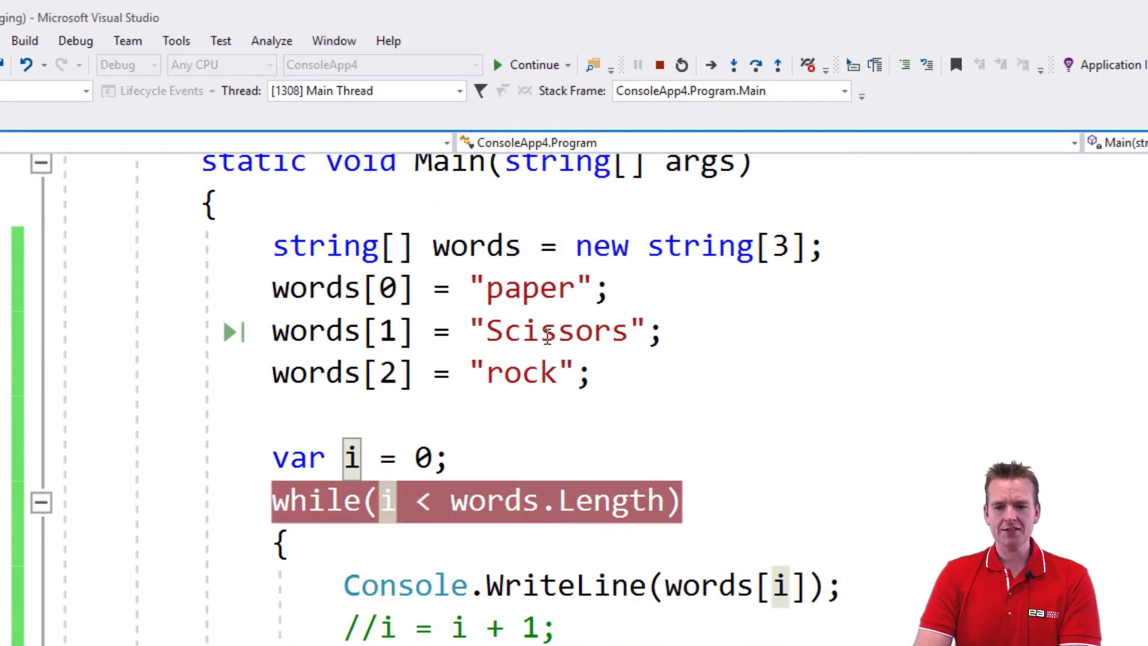
{"action": "scroll", "scroll_direction": "down", "scroll_amount": 3}
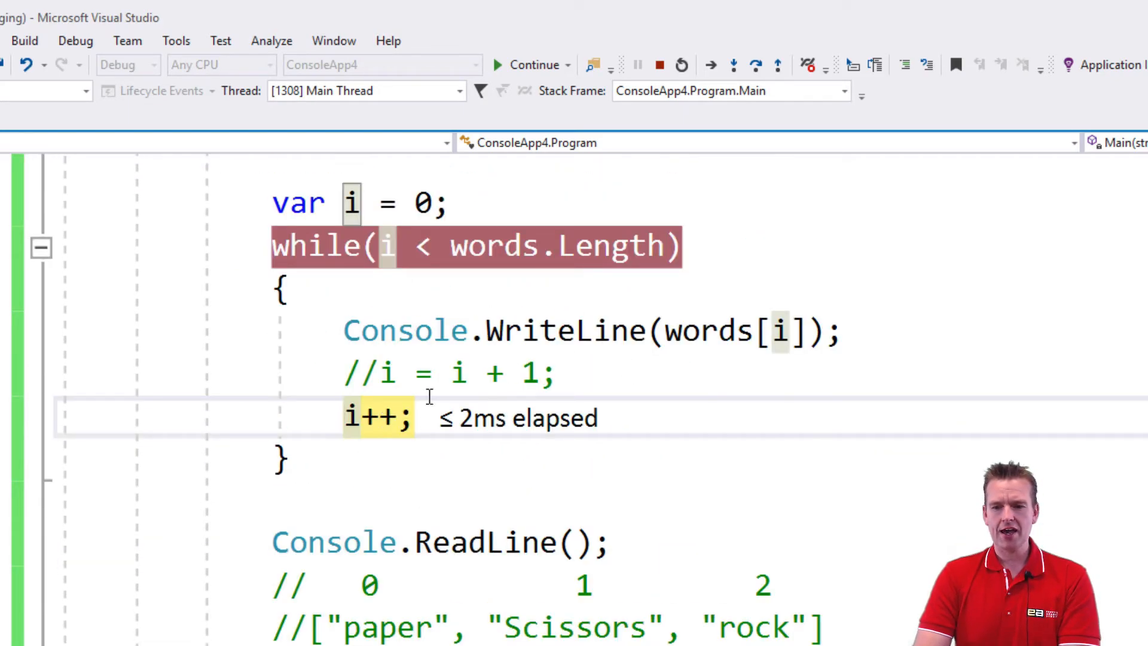
{"action": "left_click", "coordinate": [756, 65]}
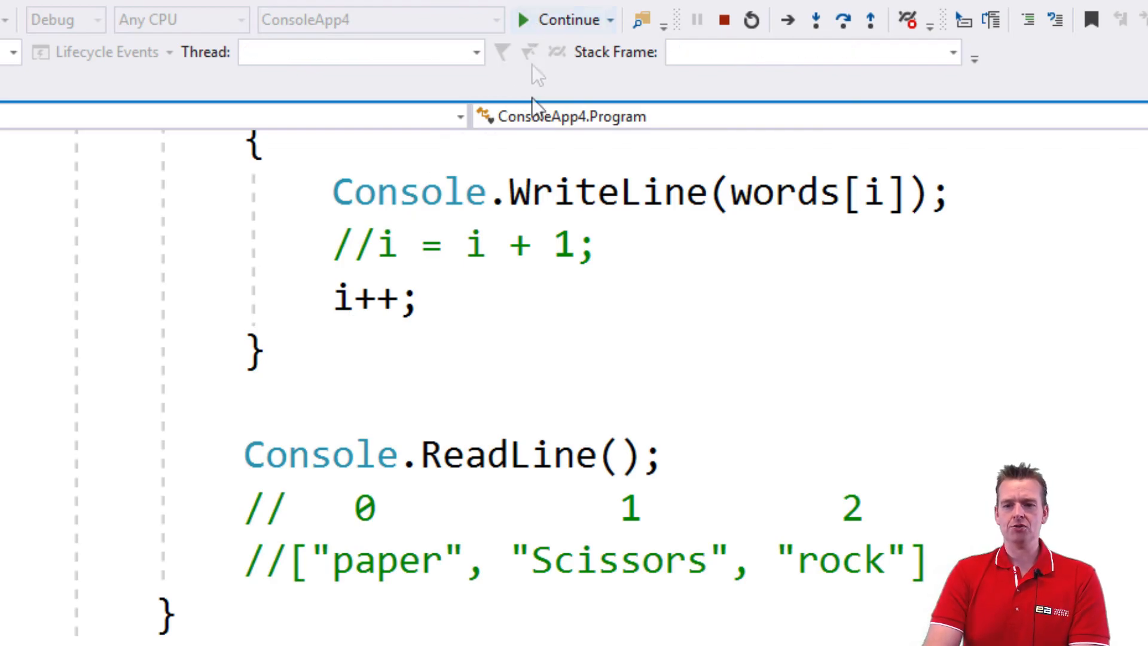
{"action": "left_click", "coordinate": [523, 20]}
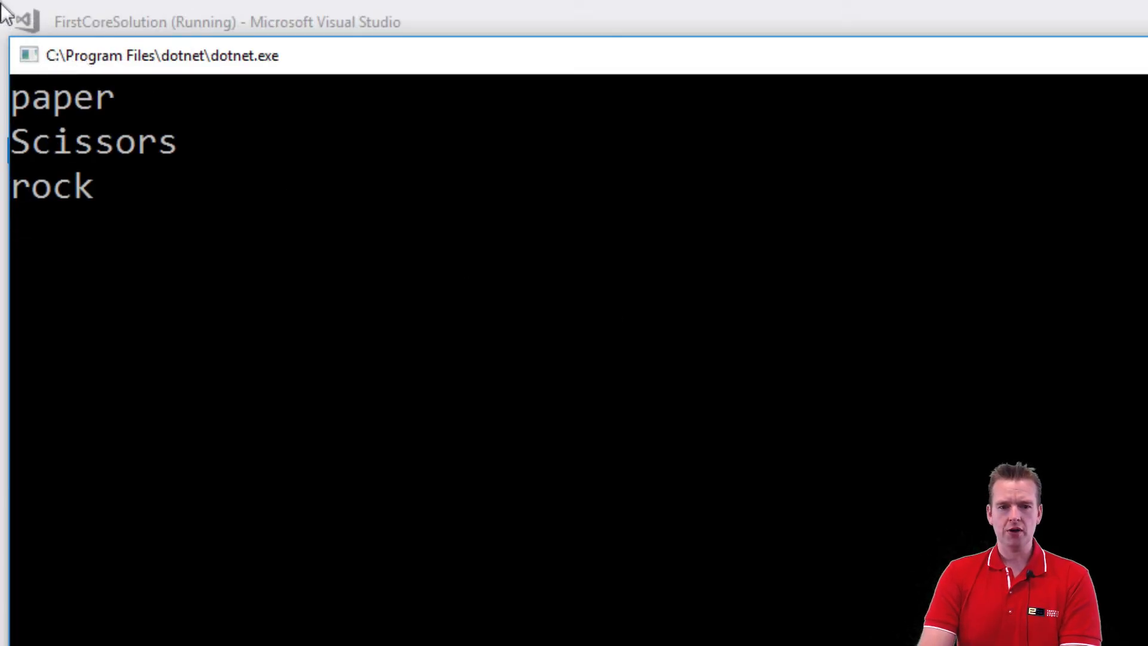